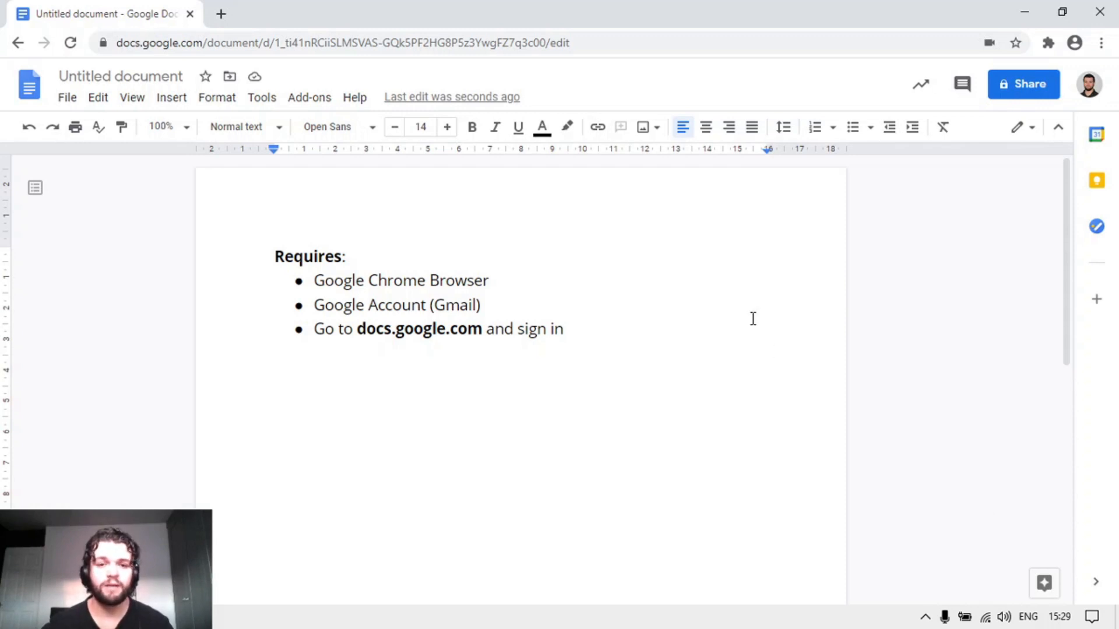
Turn on Voice typing from the Tools menu
click(261, 97)
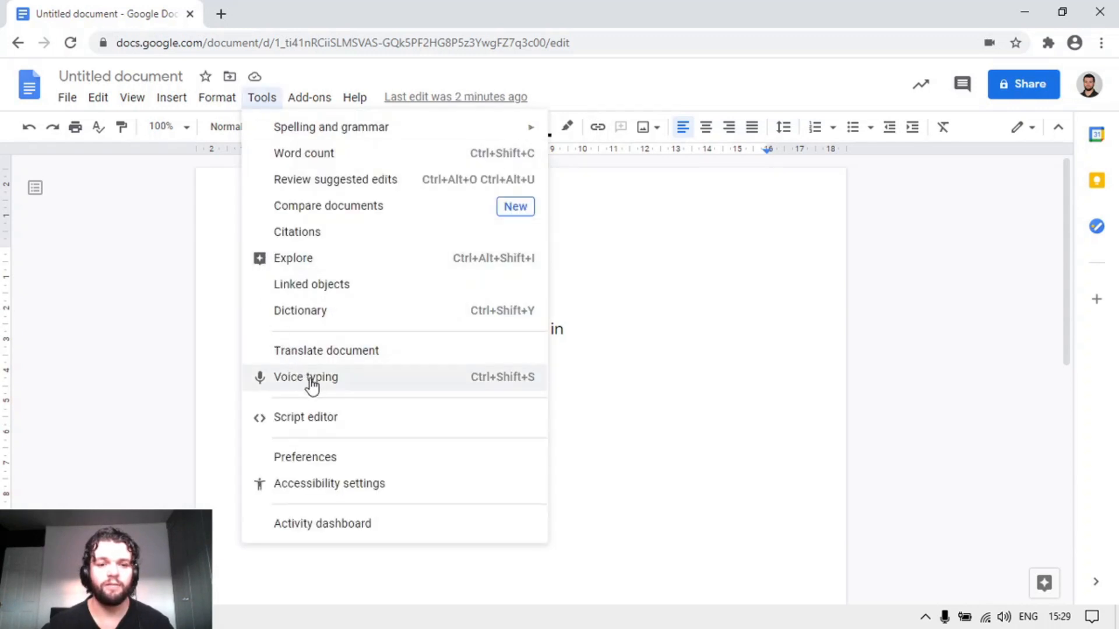
click(305, 377)
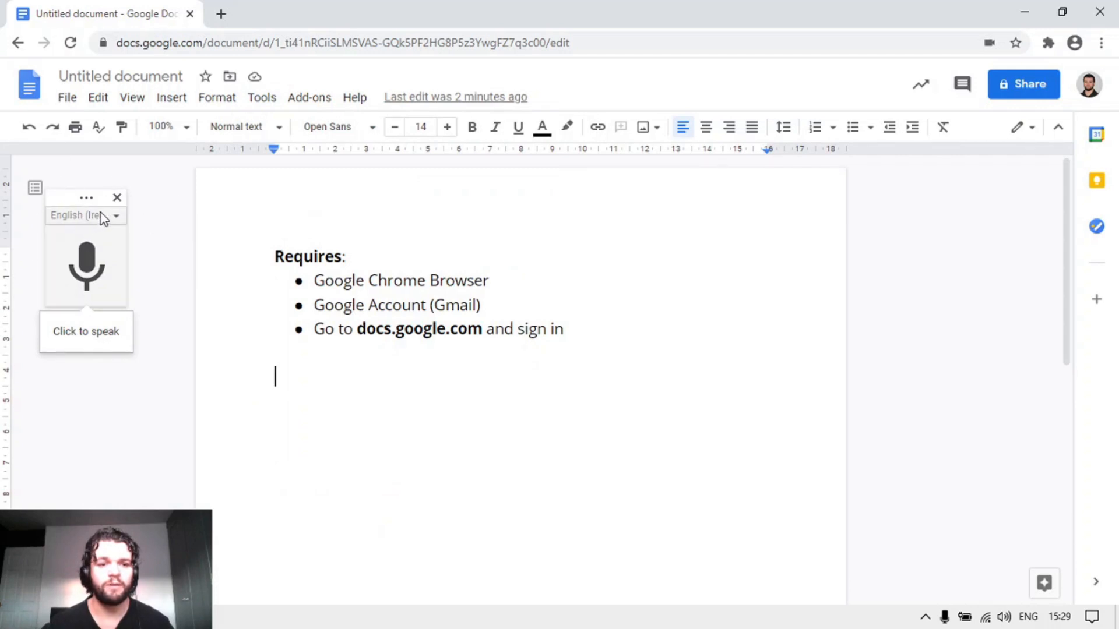
Keep English (Ireland) as the dictation language and start the microphone listening
click(84, 215)
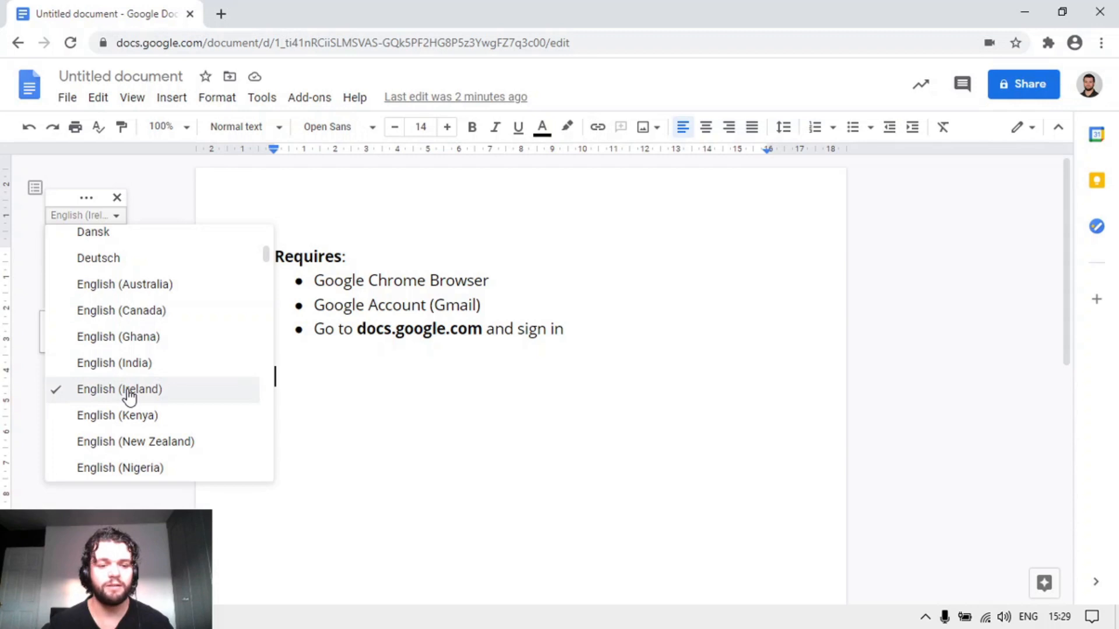
click(118, 389)
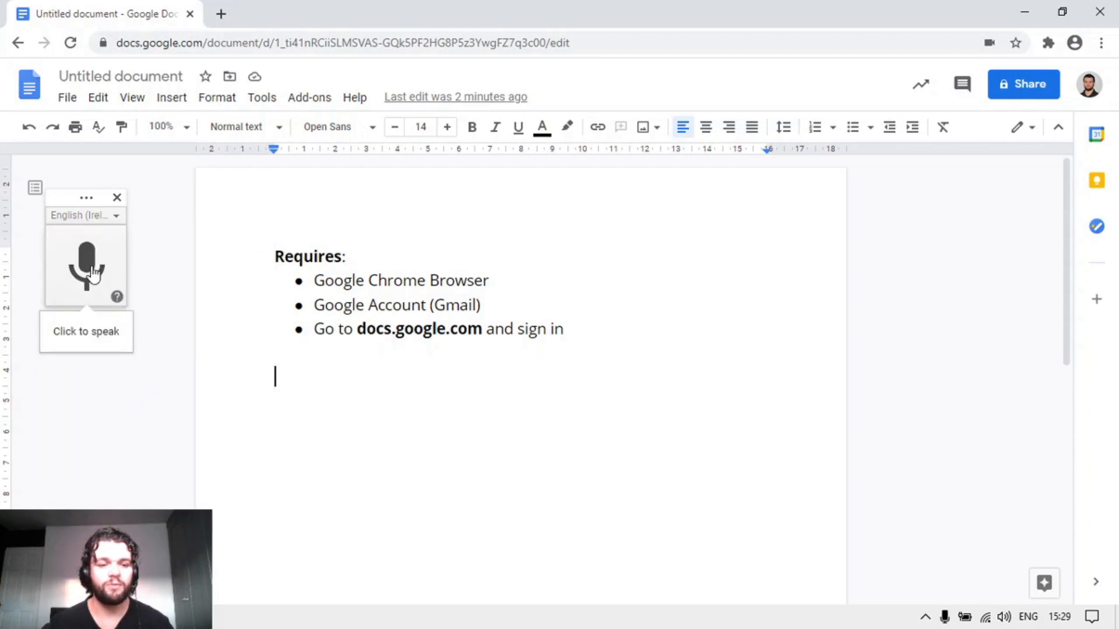
click(86, 266)
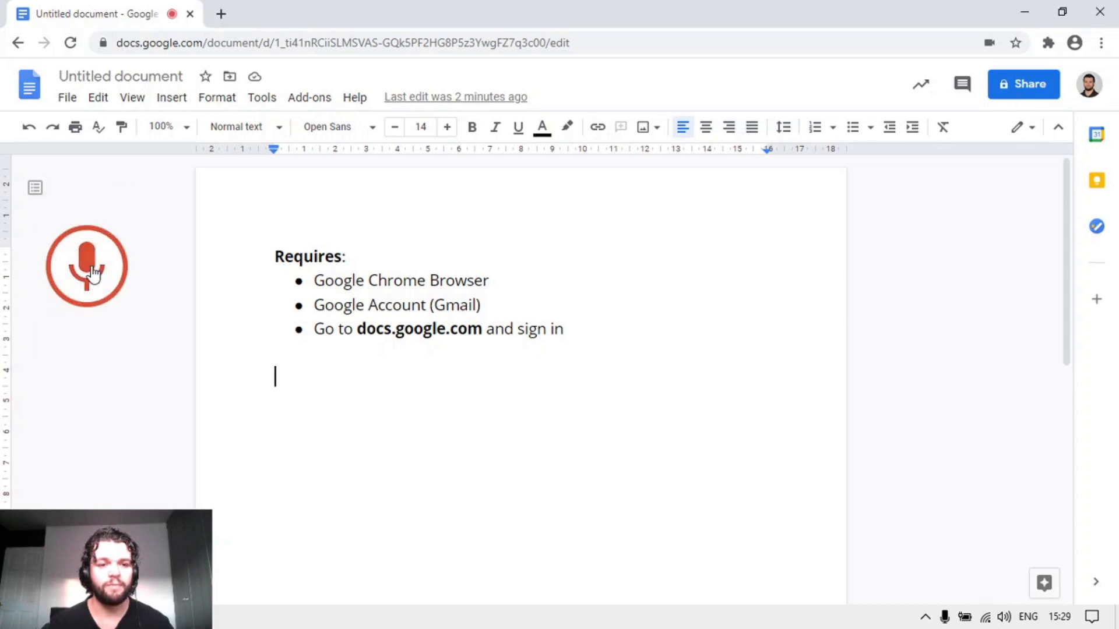
Dictate the paragraph about voice typing not being 100-percent correct and marking mistakes with grey lines, then stop
click(87, 266)
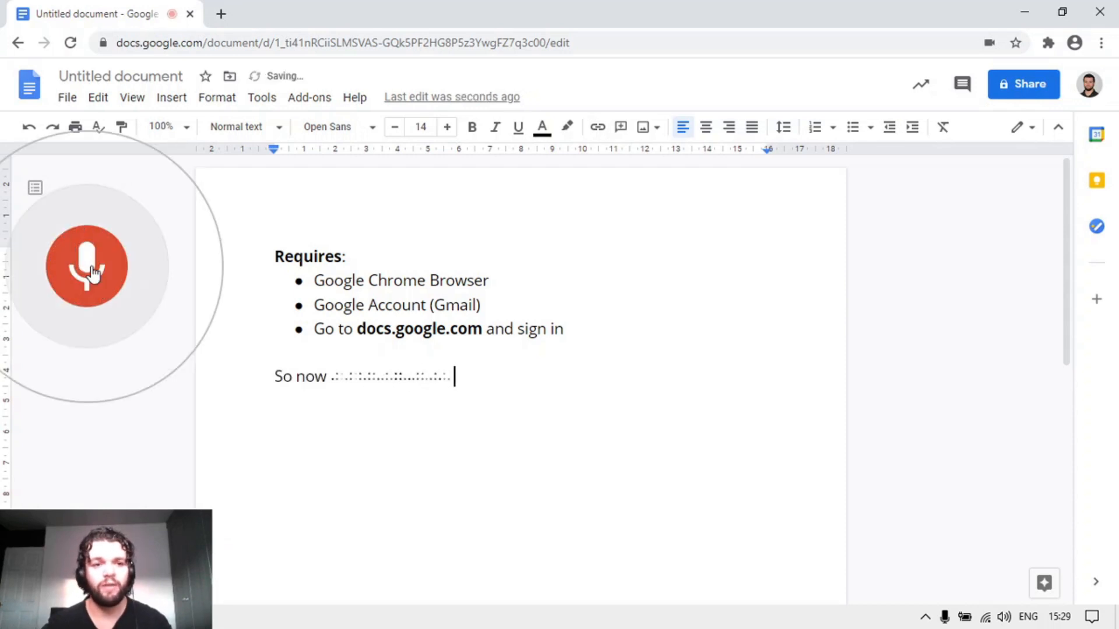
text(with a microphone read it should)
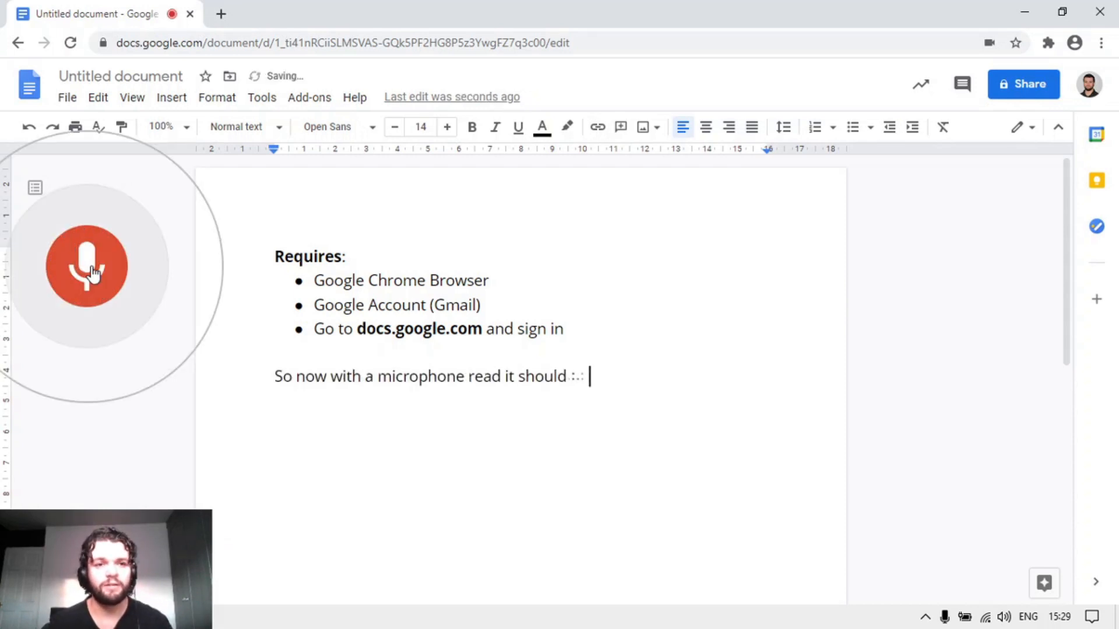
text(be typing what I)
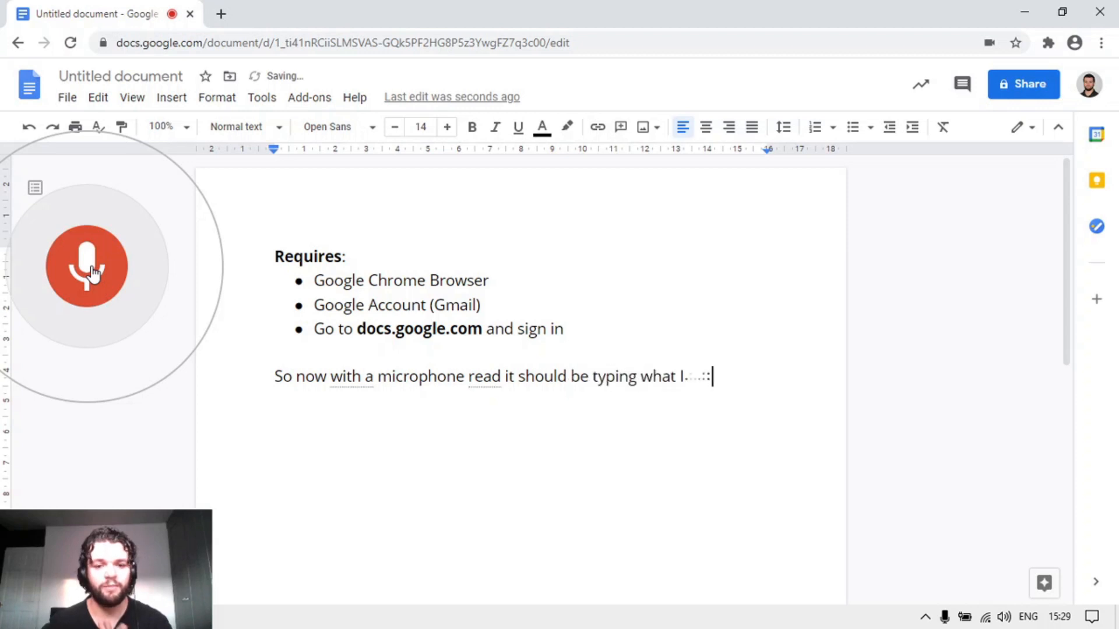
text(say.)
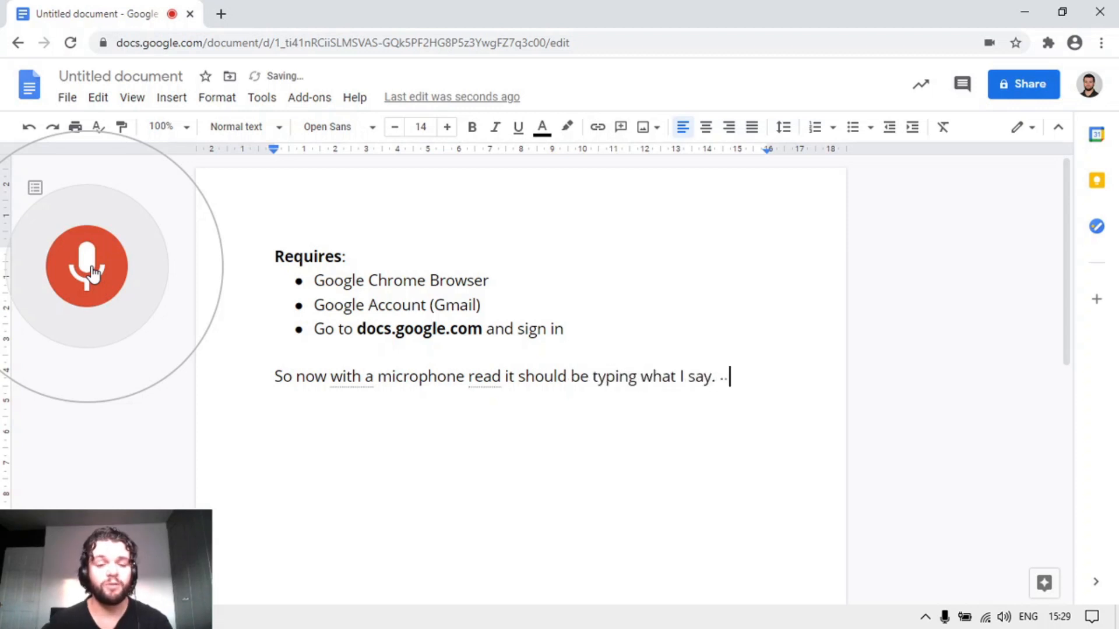
text(it is not 100-percent correct)
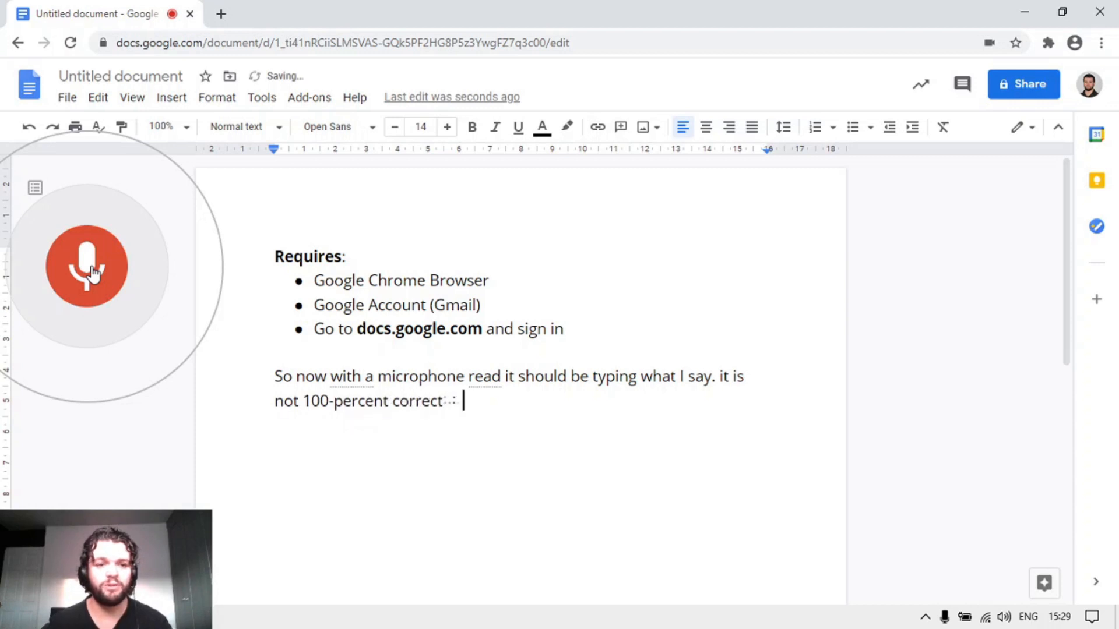
text(so you will need to)
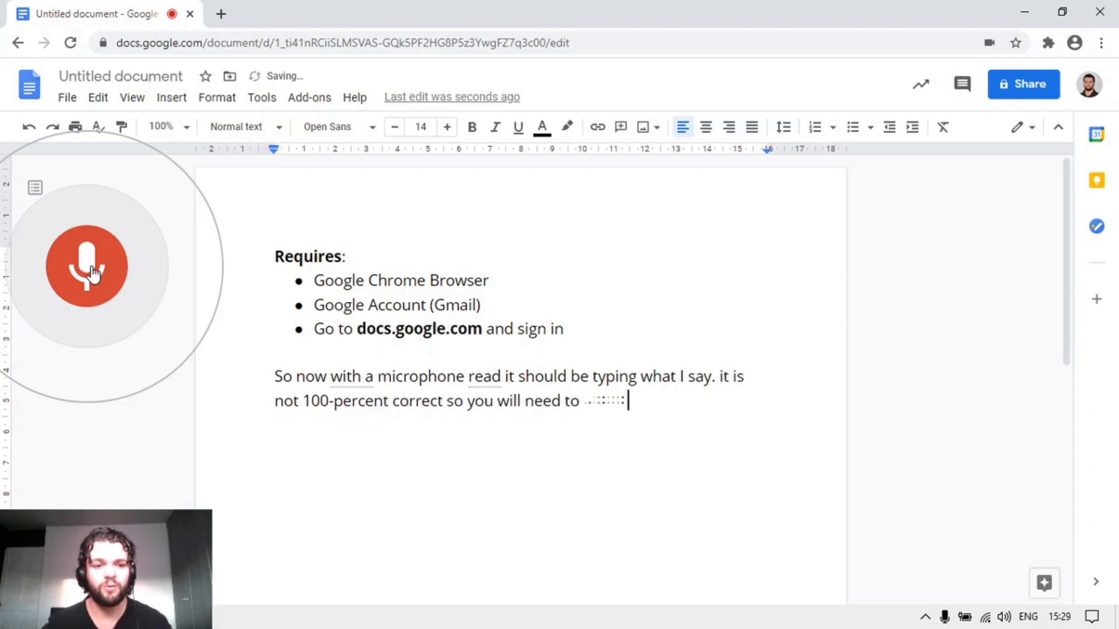
text(adjust or go back through the)
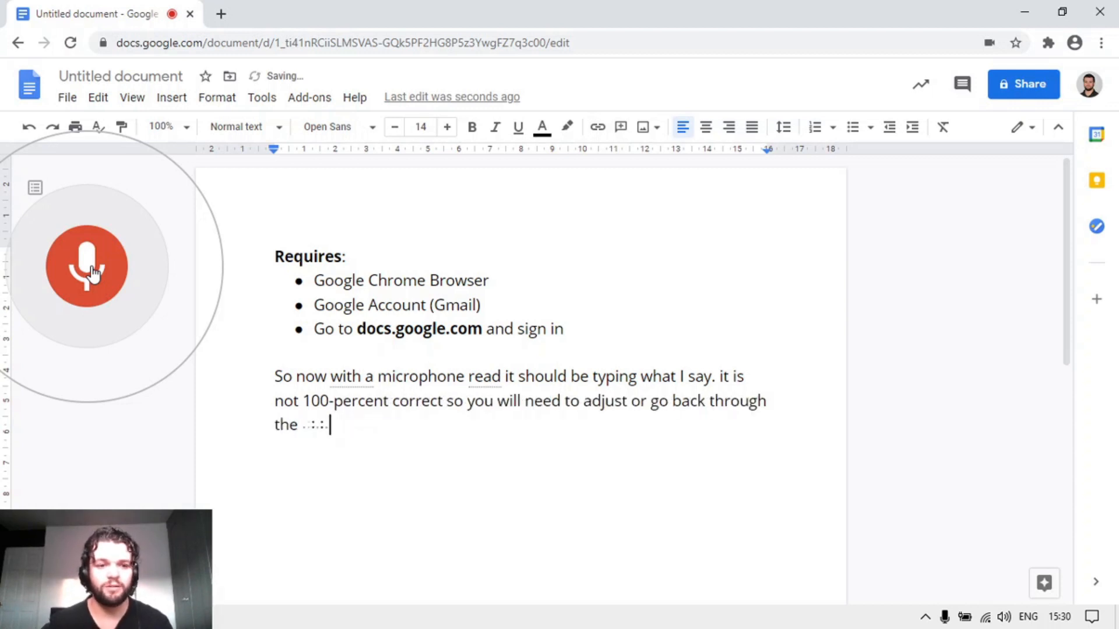
text(text to correct it. You will see)
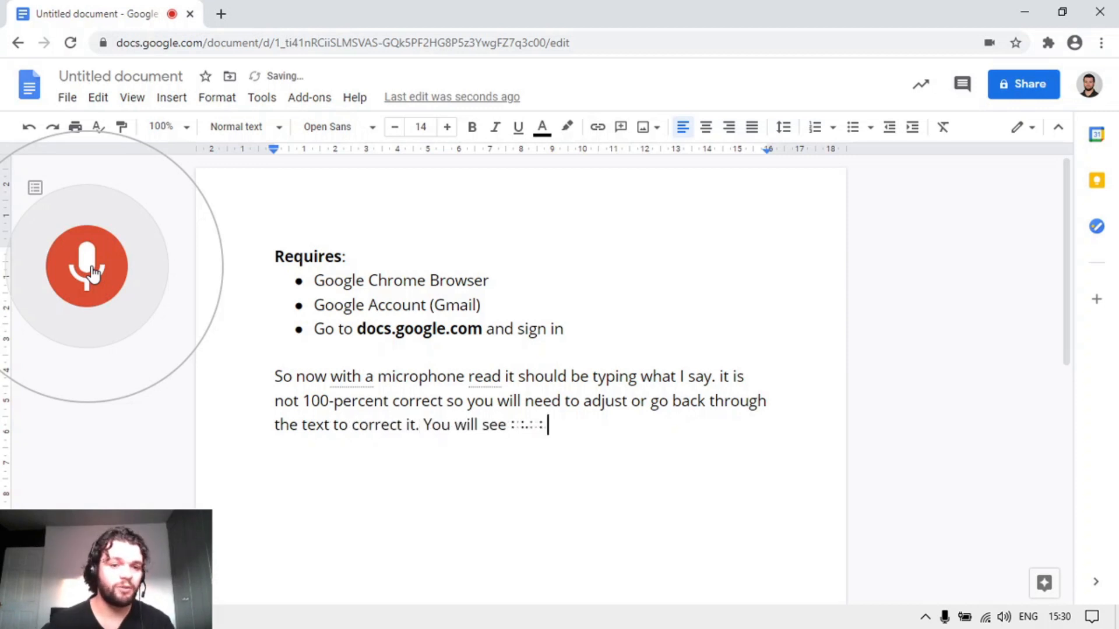
text(grey lines underneath text that has)
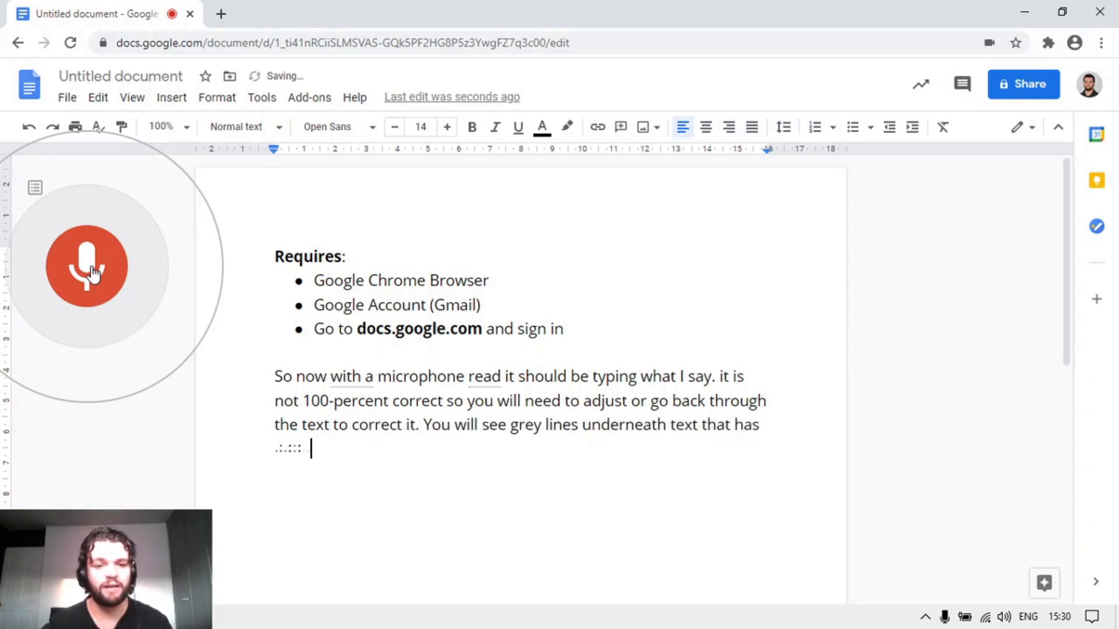
text(been mistakenly picked up.)
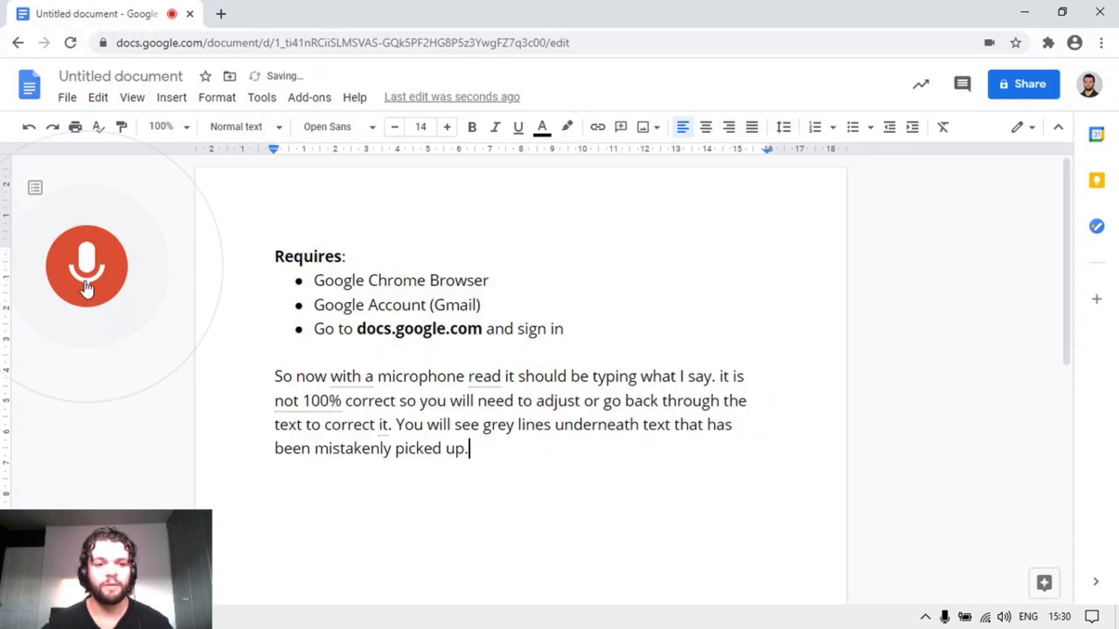
click(86, 266)
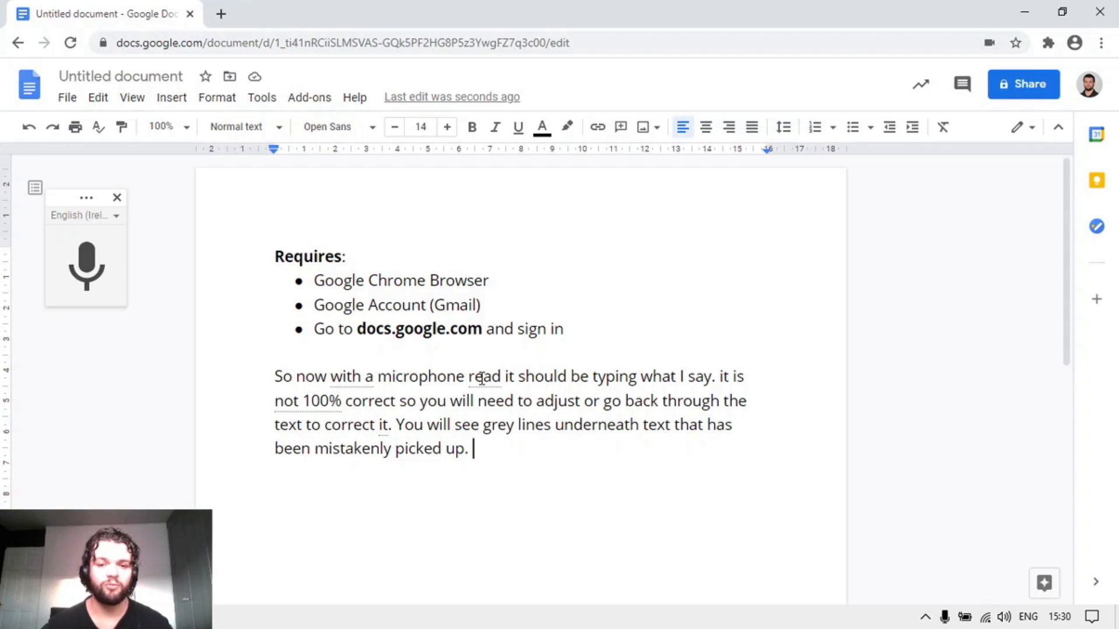
Replace the misheard word 'read' with the suggested 'red' and return to the paragraph end
right_click(482, 376)
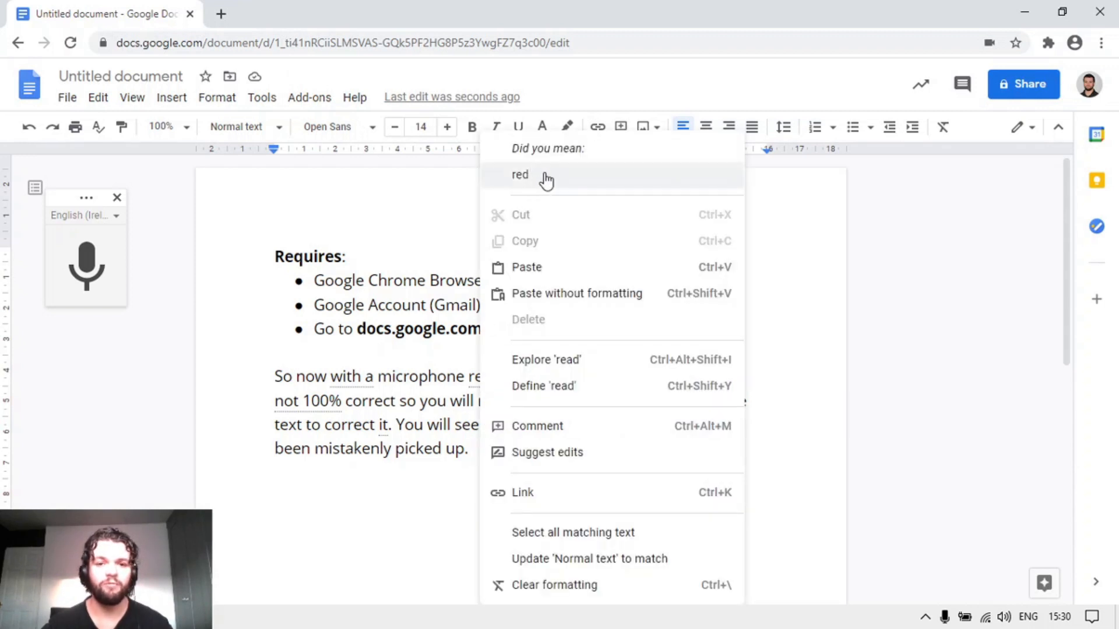
click(519, 175)
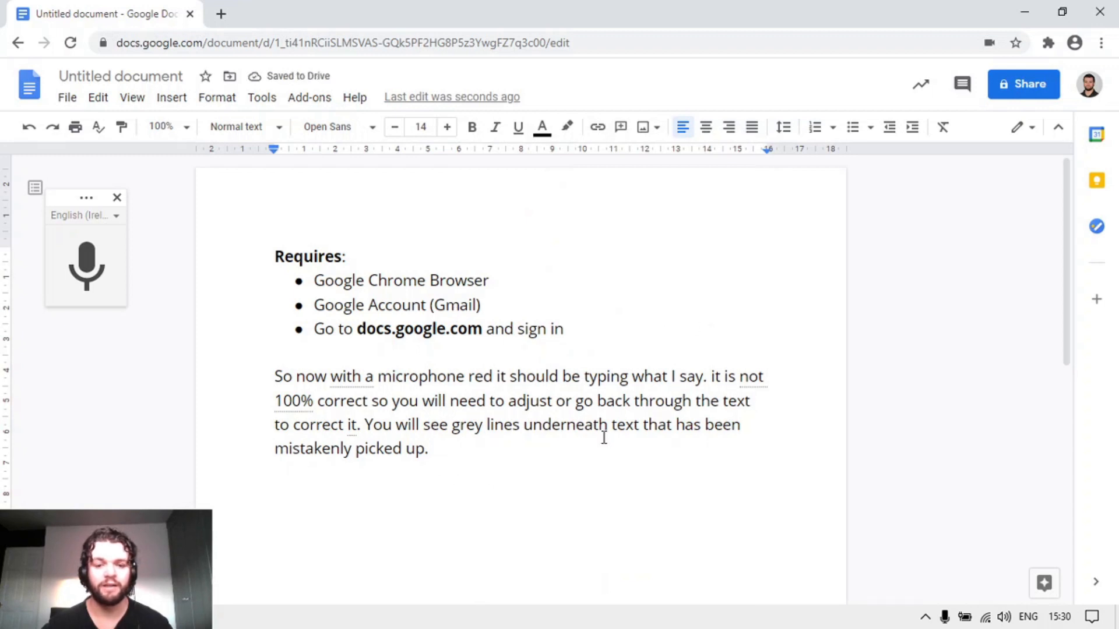
click(432, 448)
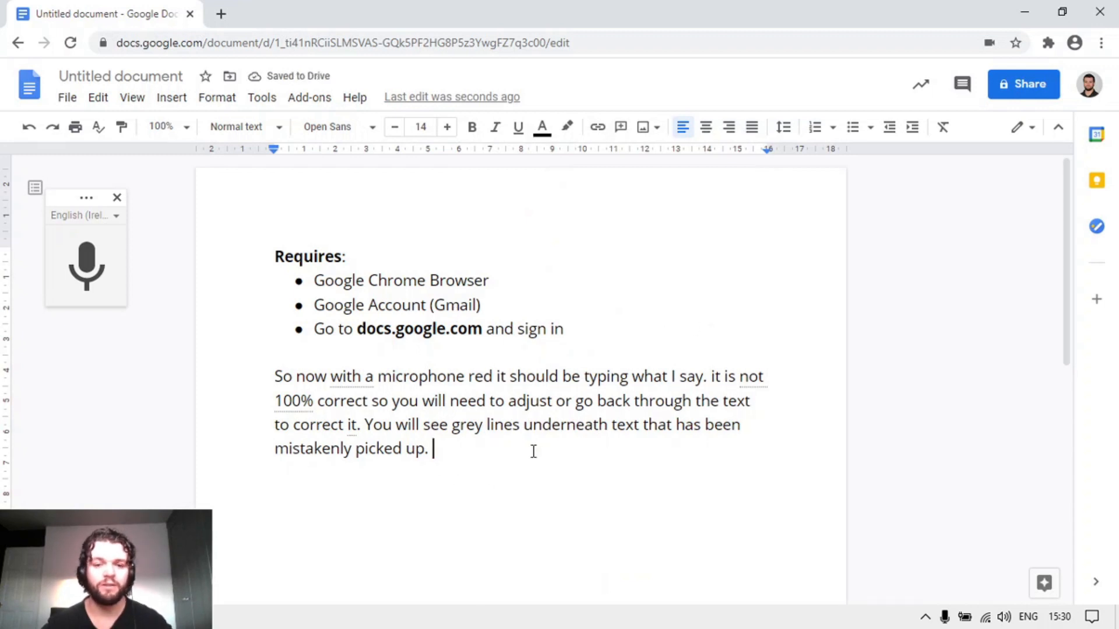